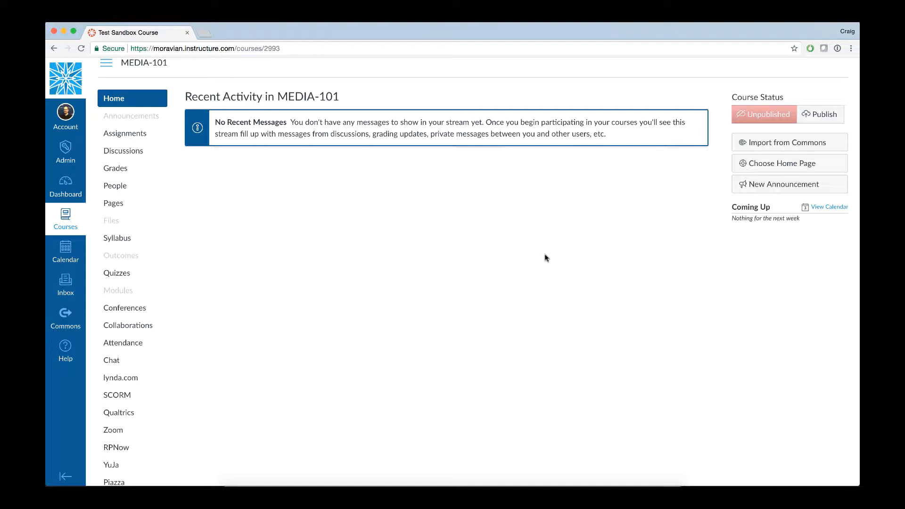
mouse_move(530, 254)
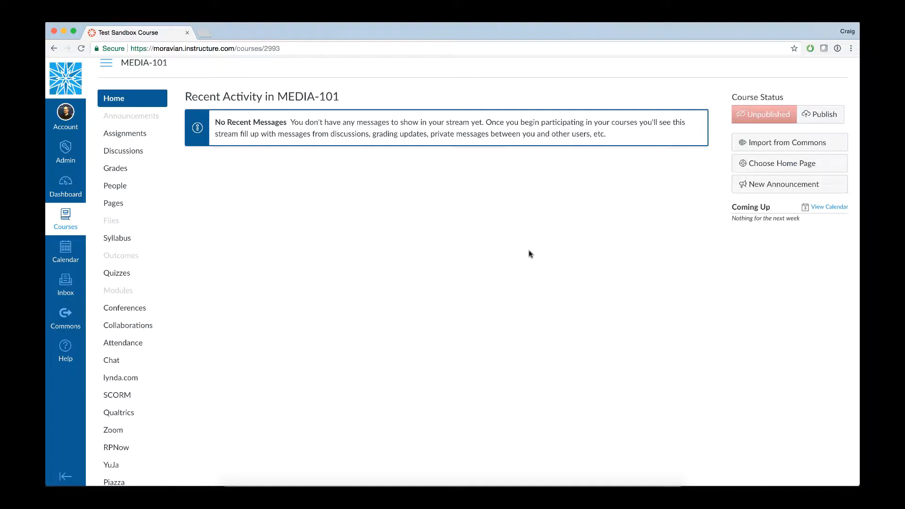
mouse_move(540, 257)
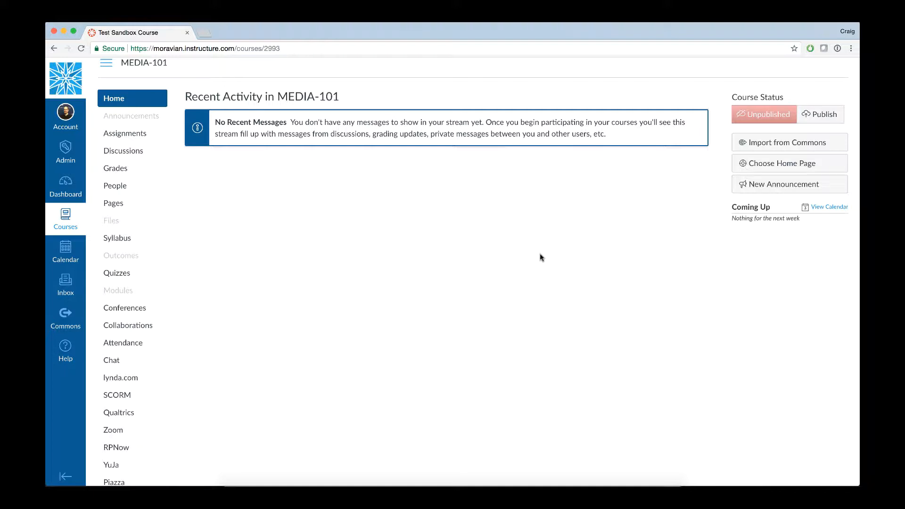
mouse_move(451, 262)
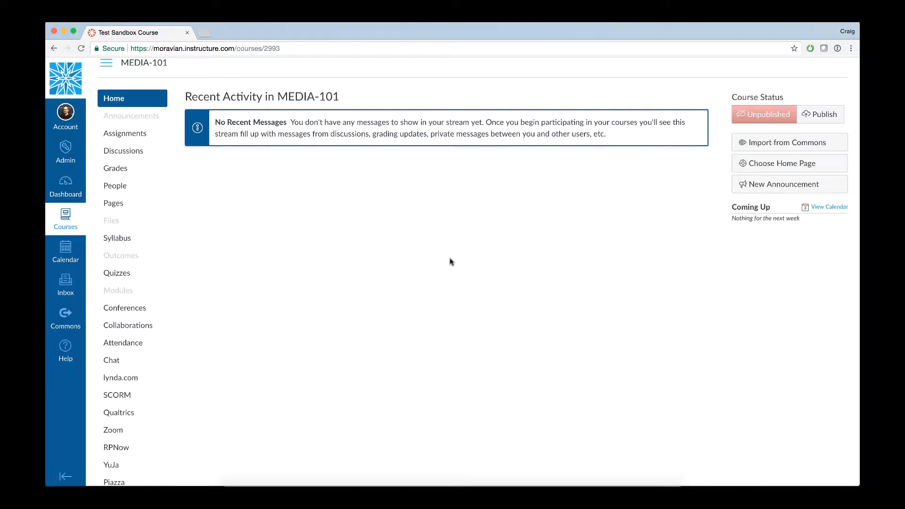
mouse_move(233, 245)
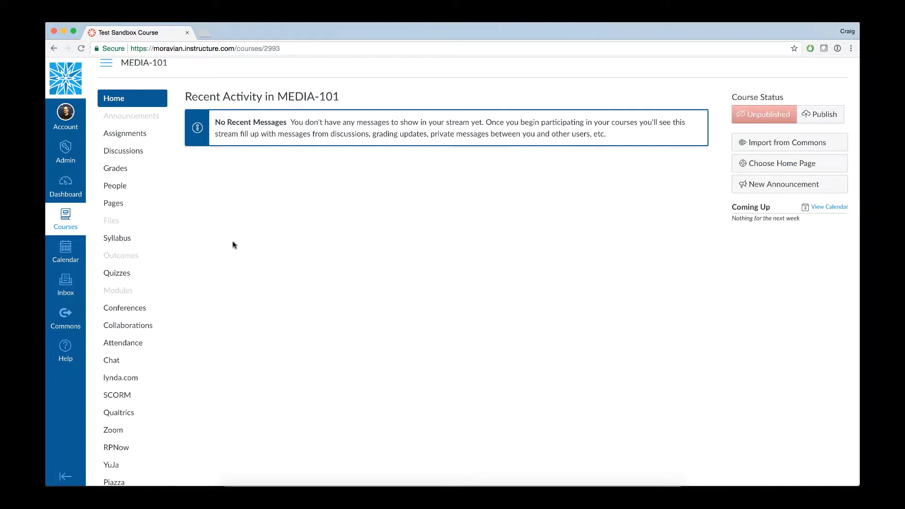
- Open the course's Pages list and the published page 'This is a test page.'
left_click(114, 202)
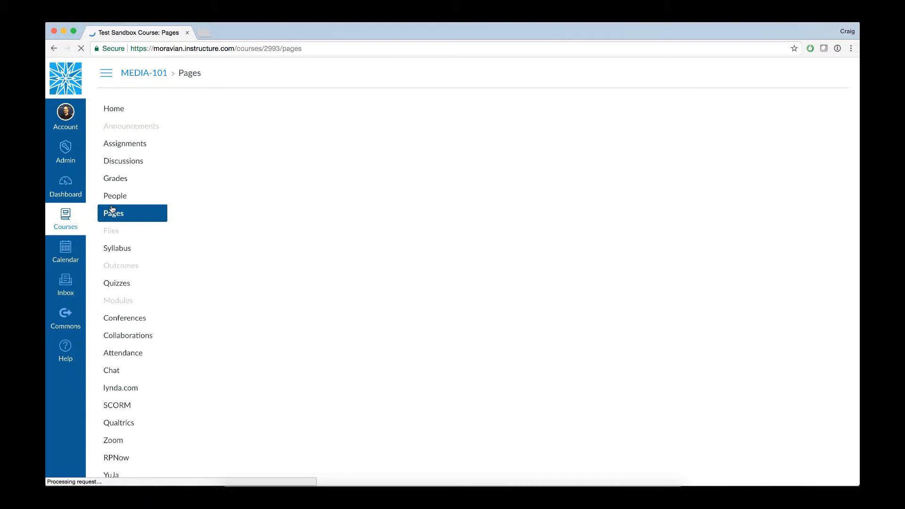
left_click(113, 213)
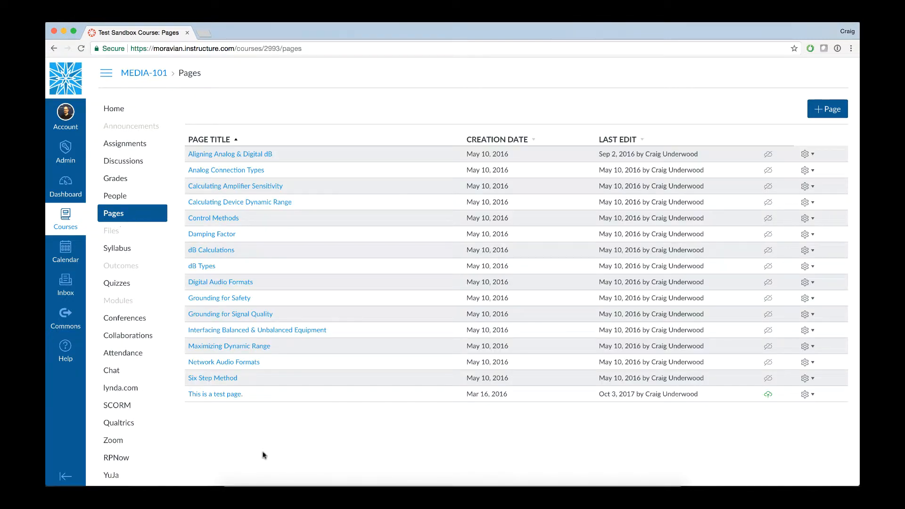
mouse_move(208, 405)
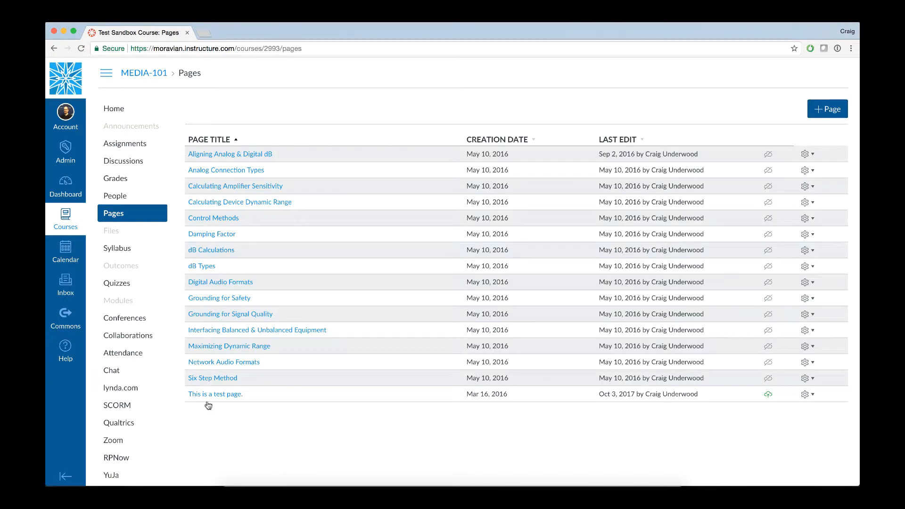
left_click(215, 394)
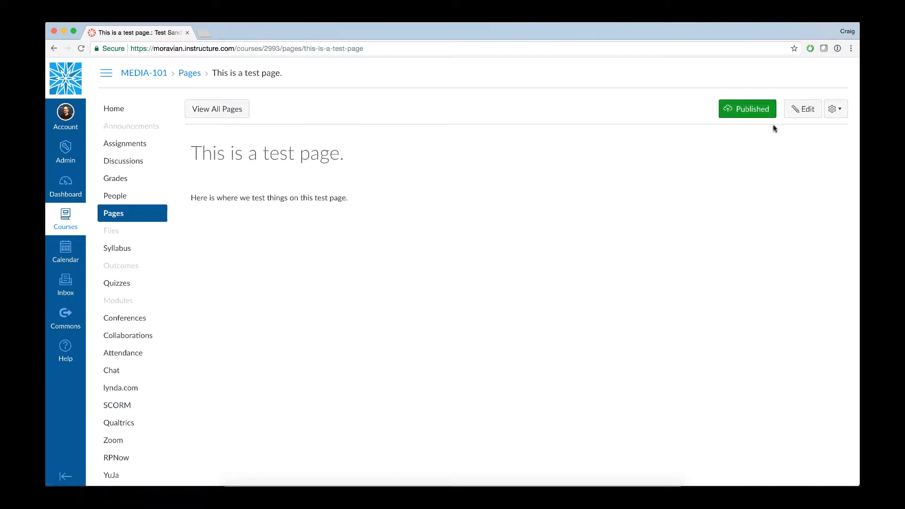
- Edit the test page, place the cursor above its text, and list More External Tools
left_click(802, 109)
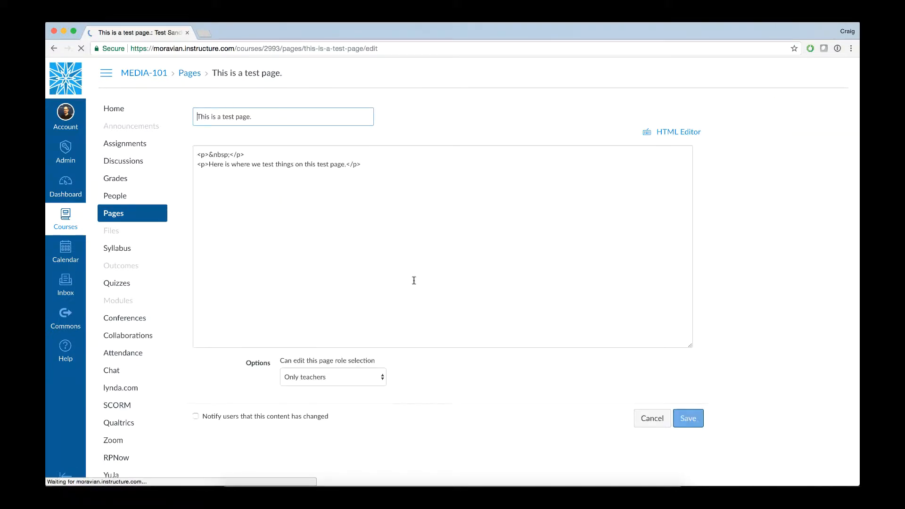
left_click(678, 132)
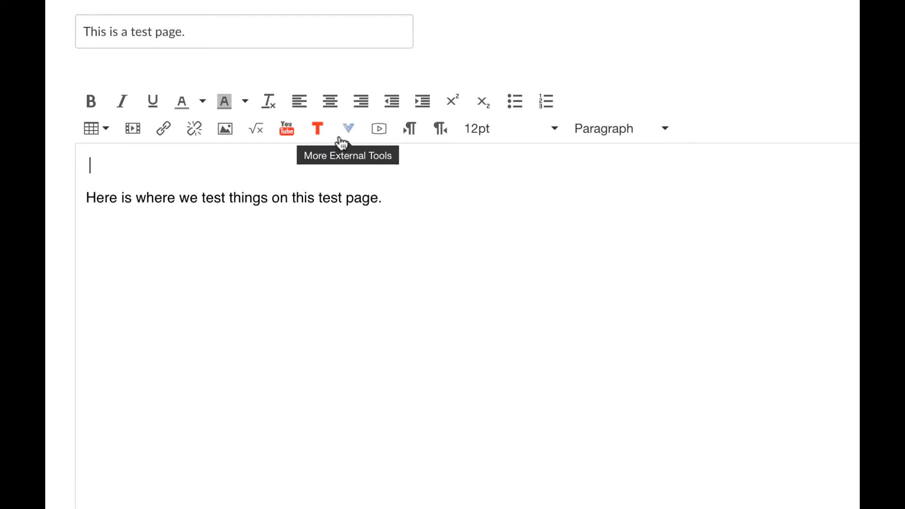
mouse_move(351, 128)
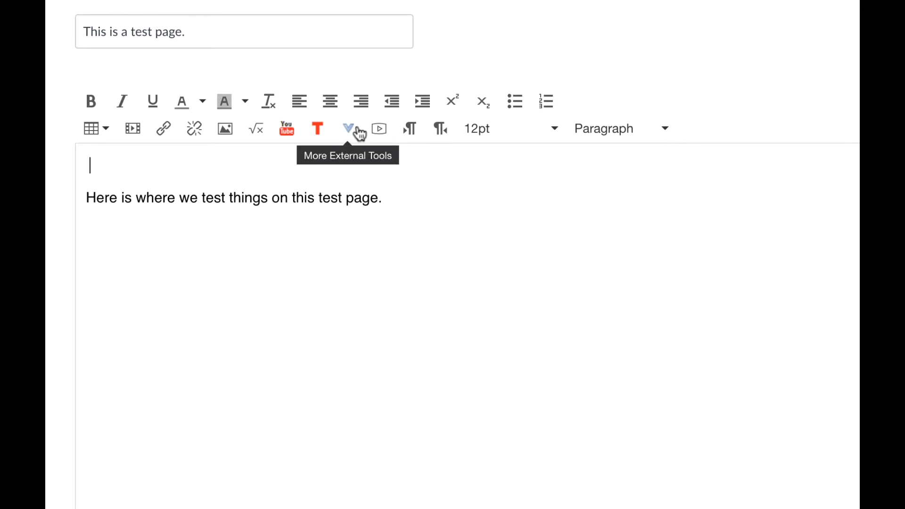
left_click(349, 129)
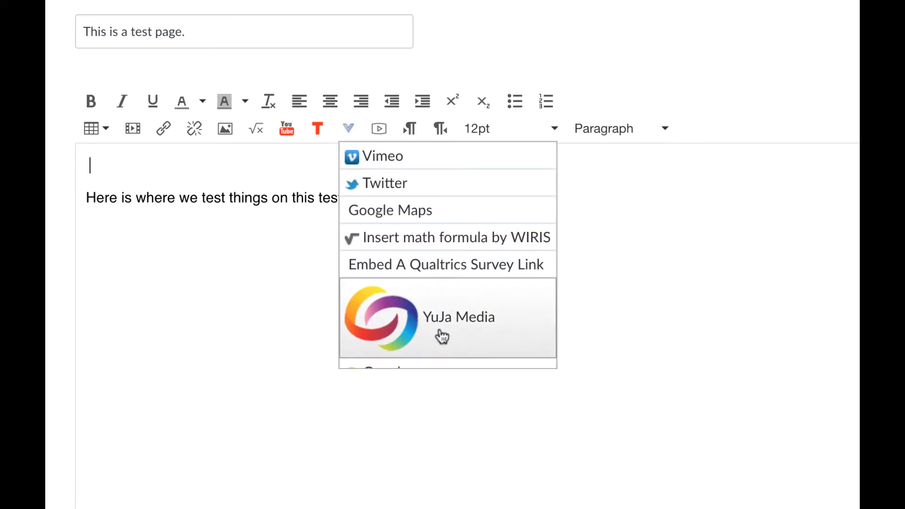
mouse_move(447, 337)
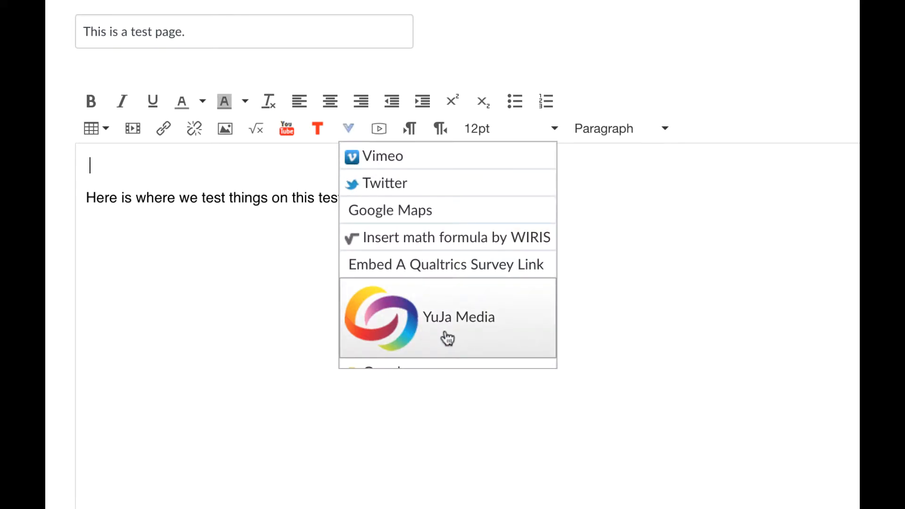
- Launch YuJa Media from the external tools to show the Media Chooser over the editor
left_click(447, 317)
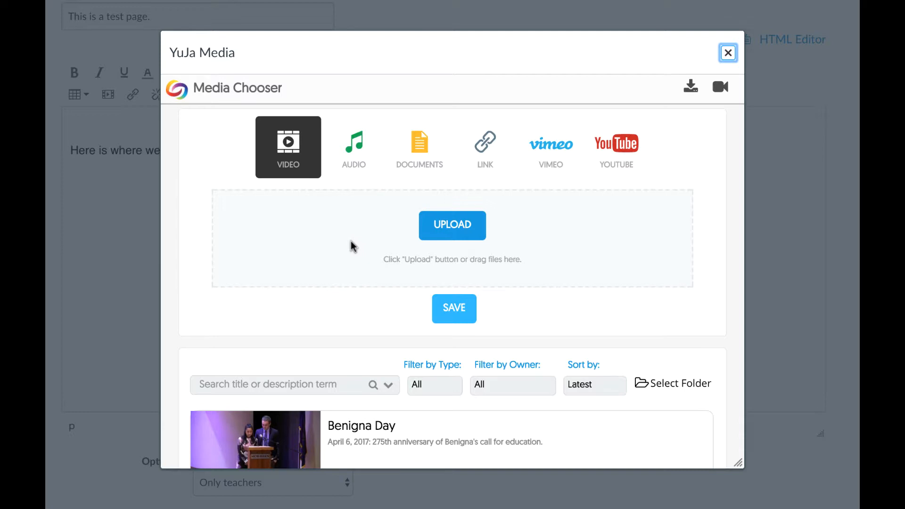
mouse_move(328, 277)
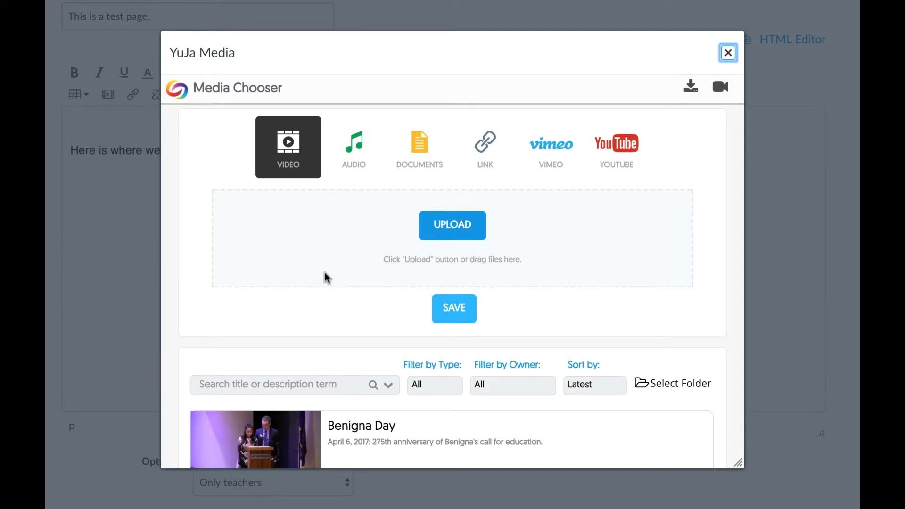
mouse_move(537, 299)
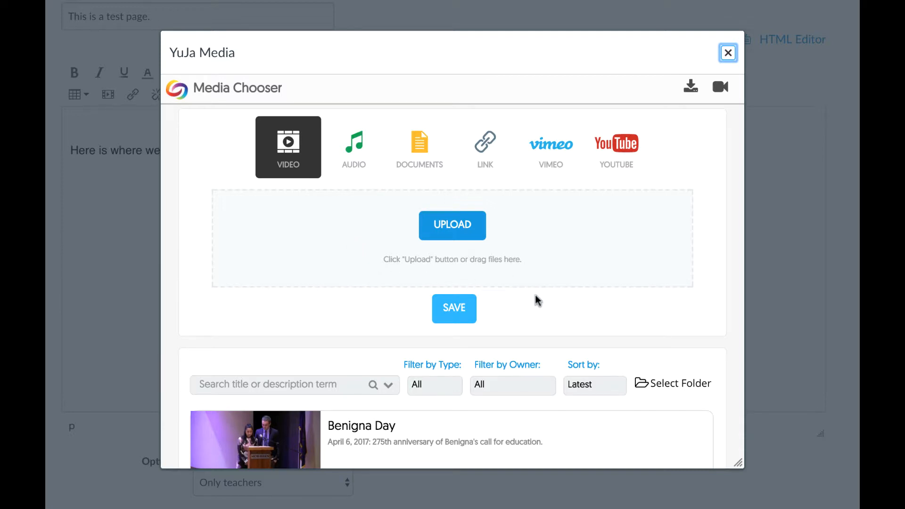
- Browse the Media Chooser video library down to Benigna Day, Intro to dB and test
scroll("down", 3)
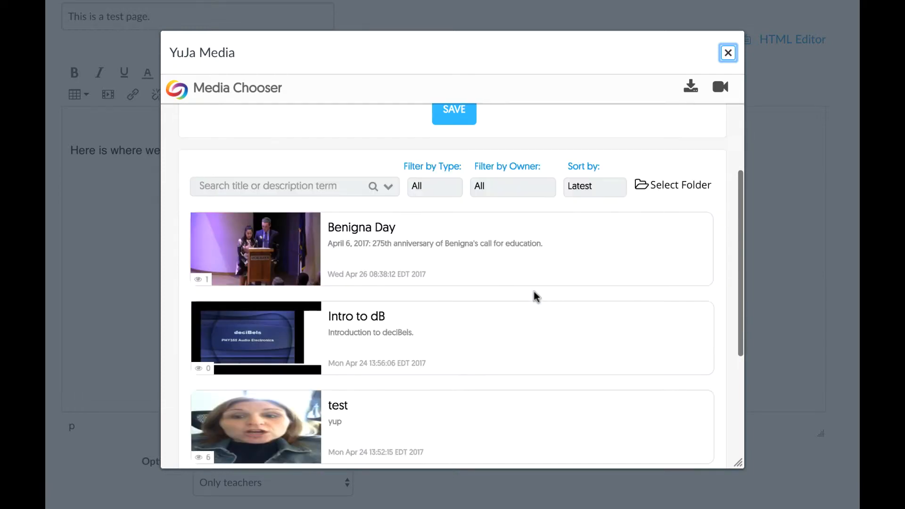
scroll("down", 3)
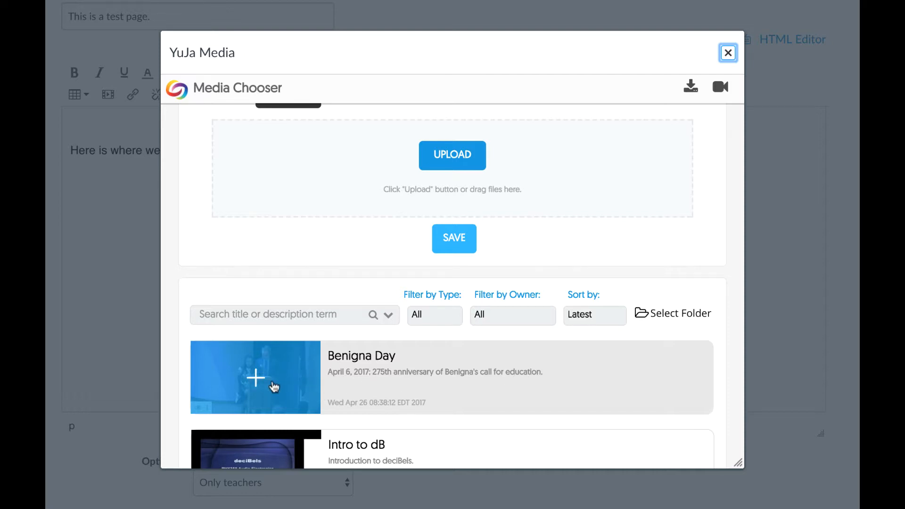
mouse_move(270, 387)
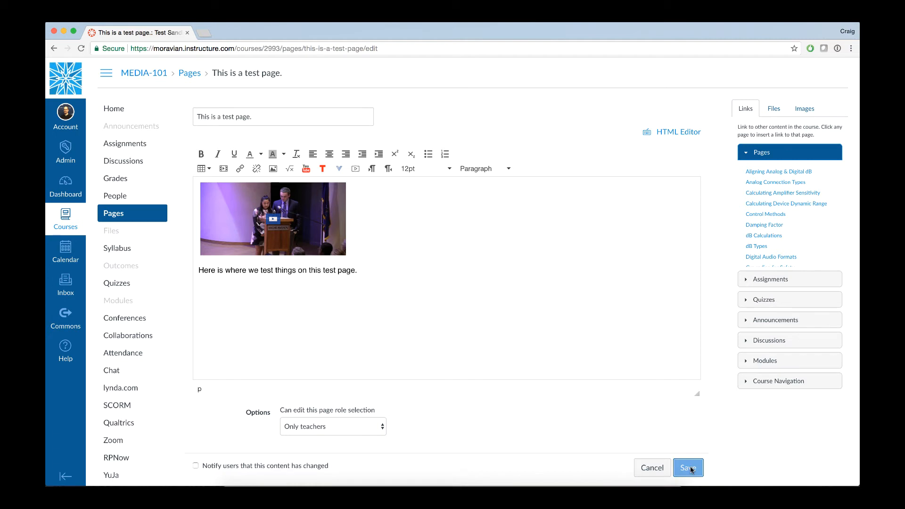
- Save the test page with the Benigna Day video embedded above its text
left_click(687, 468)
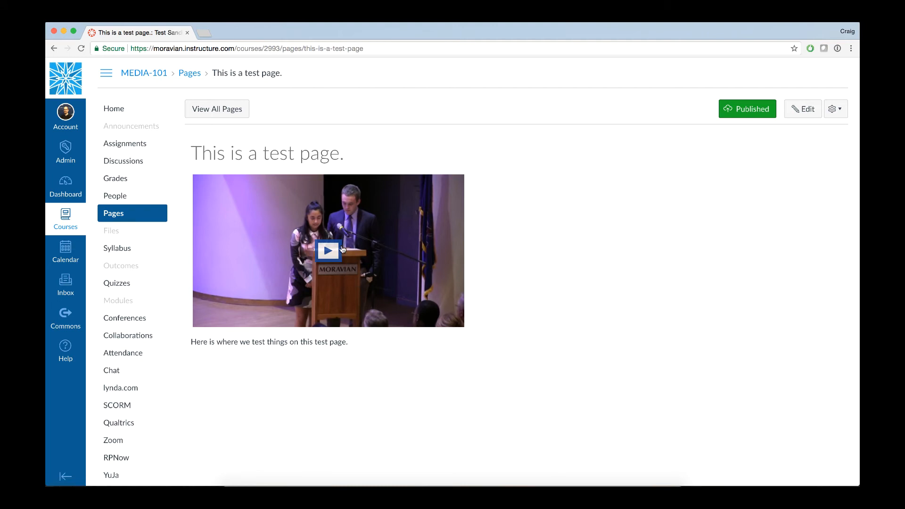
mouse_move(312, 381)
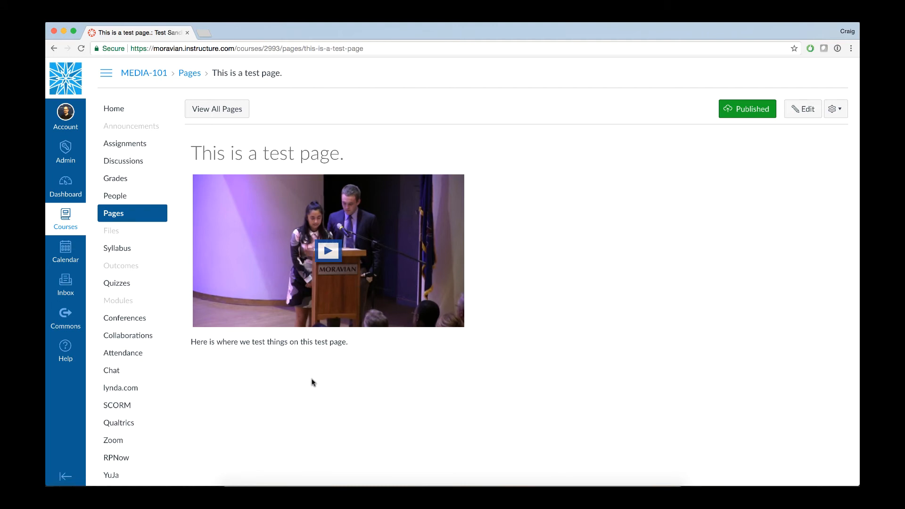
mouse_move(315, 373)
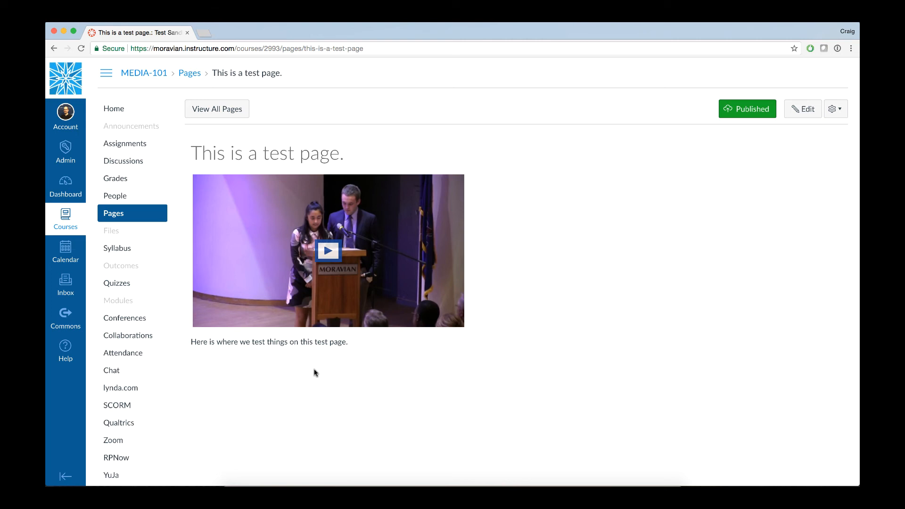
mouse_move(521, 293)
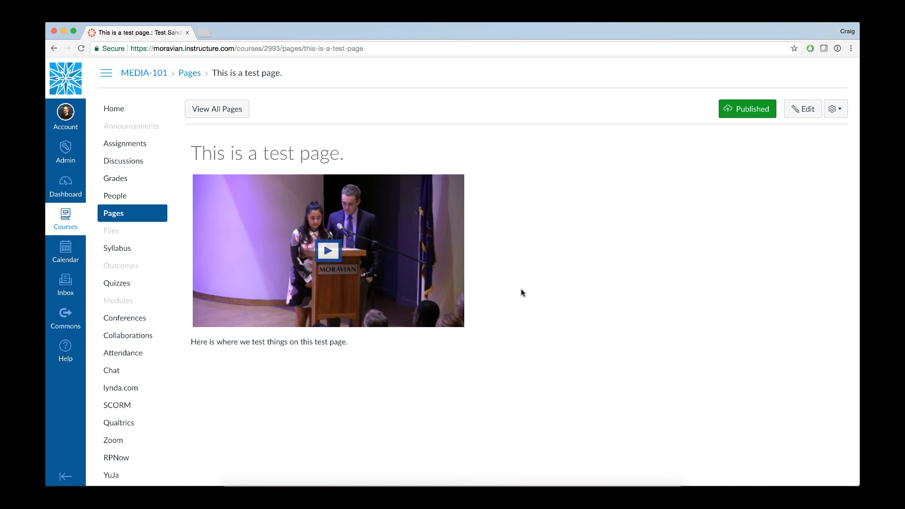